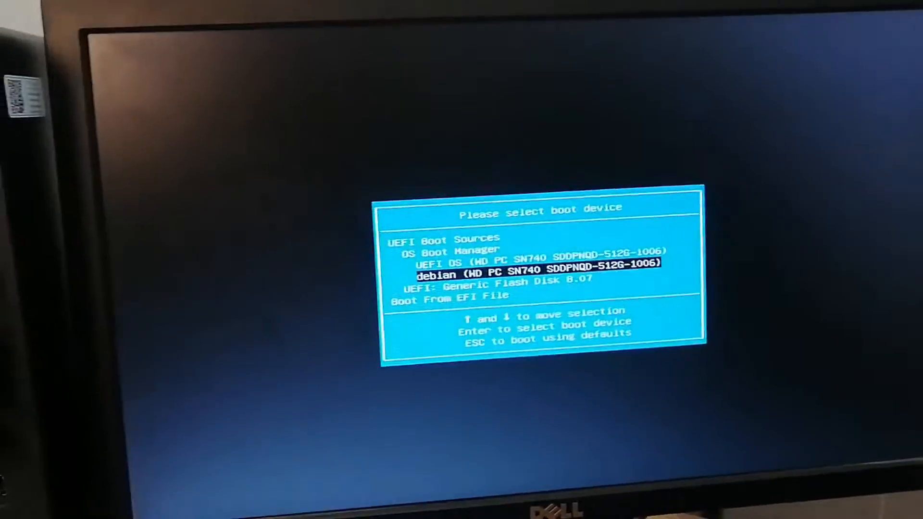
- Boot from 'UEFI: Generic Flash Disk' in the UEFI boot menu
key(Down)
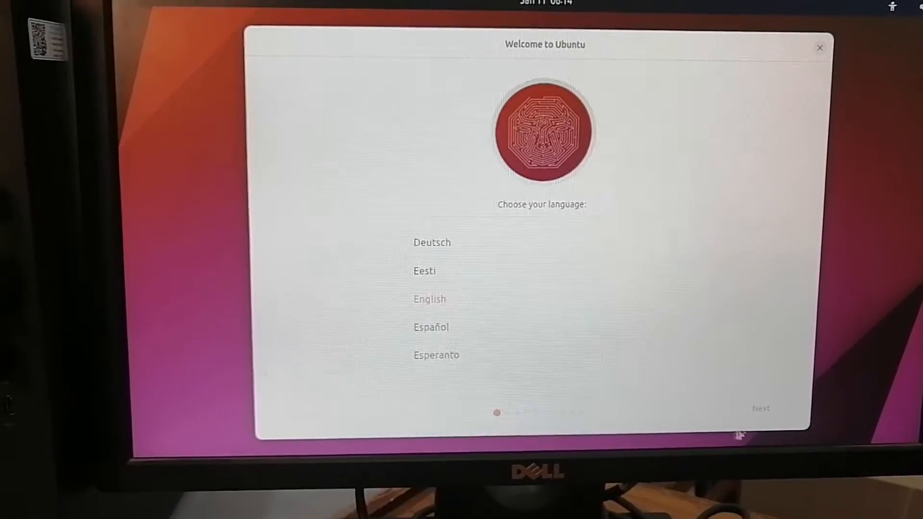
- Keep English as the language and choose Install Ubuntu
click(760, 408)
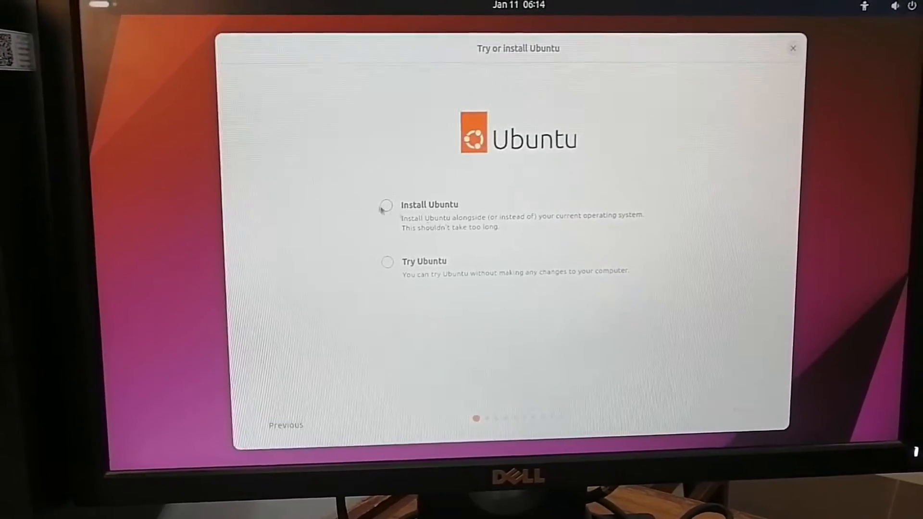
click(386, 204)
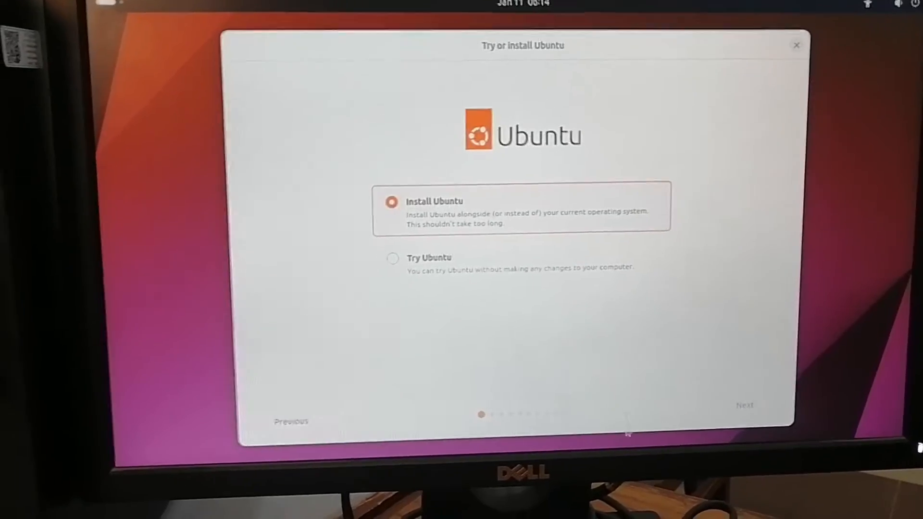
click(745, 404)
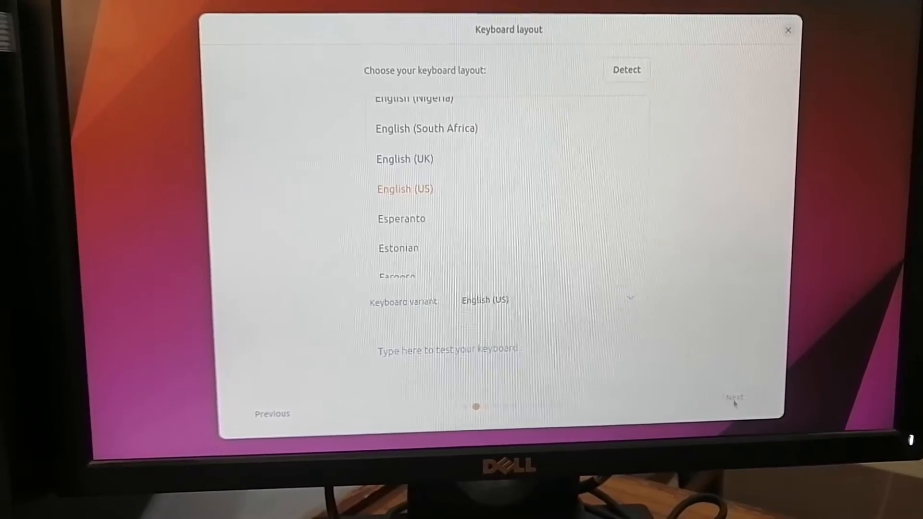
- Accept the English (US) keyboard and choose not to connect to a network
click(732, 398)
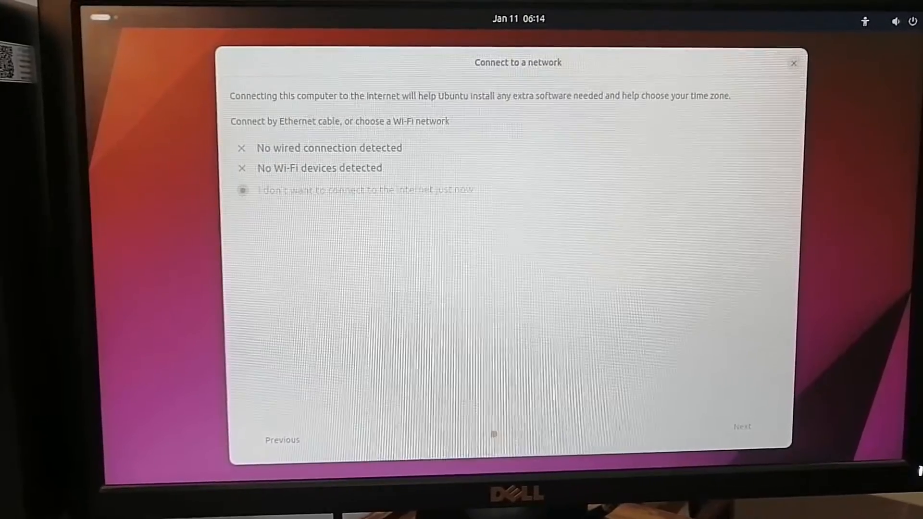
click(742, 427)
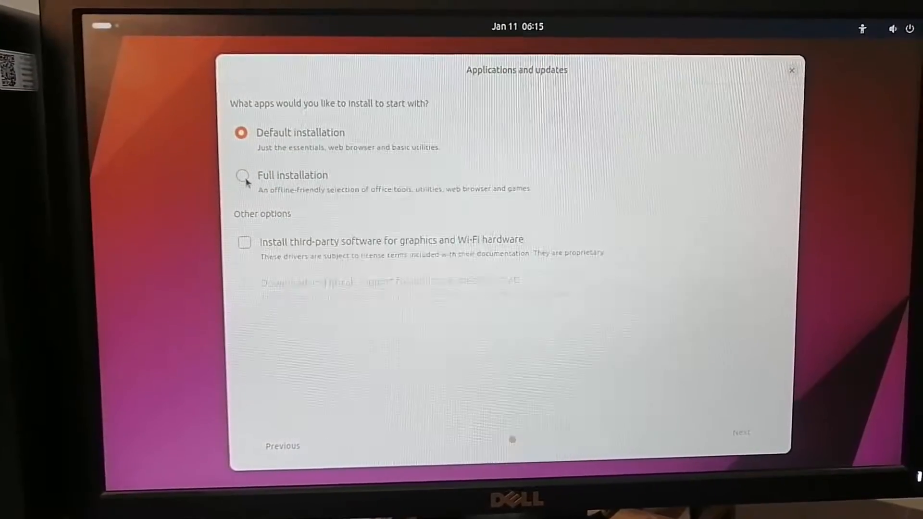
- Select Default installation (briefly toggling Full installation) and proceed
click(241, 177)
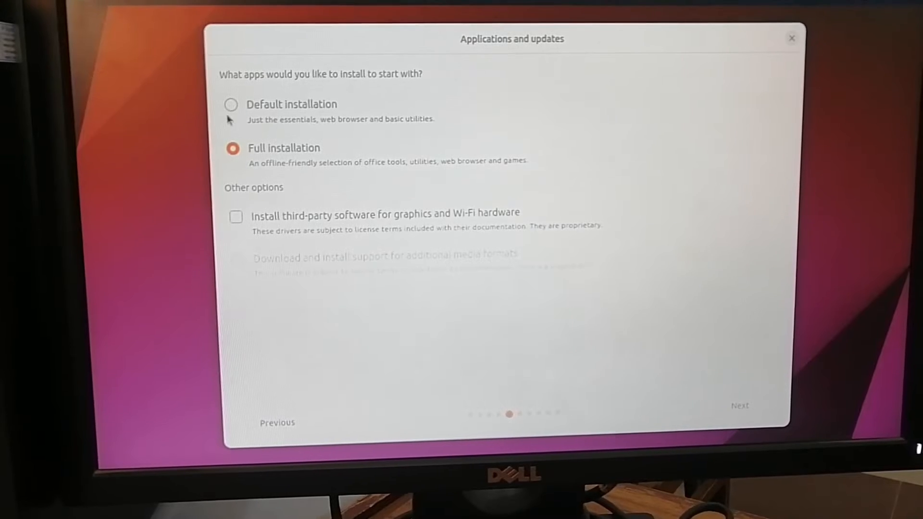
click(230, 104)
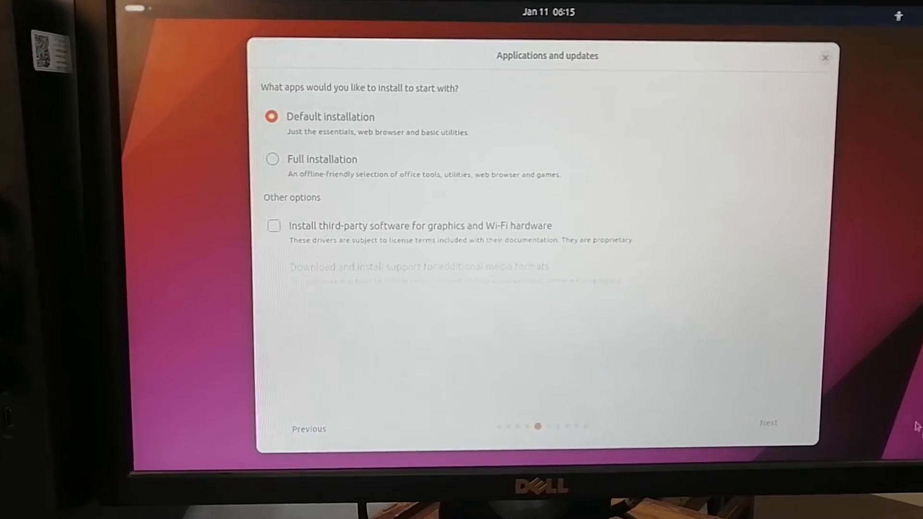
click(768, 423)
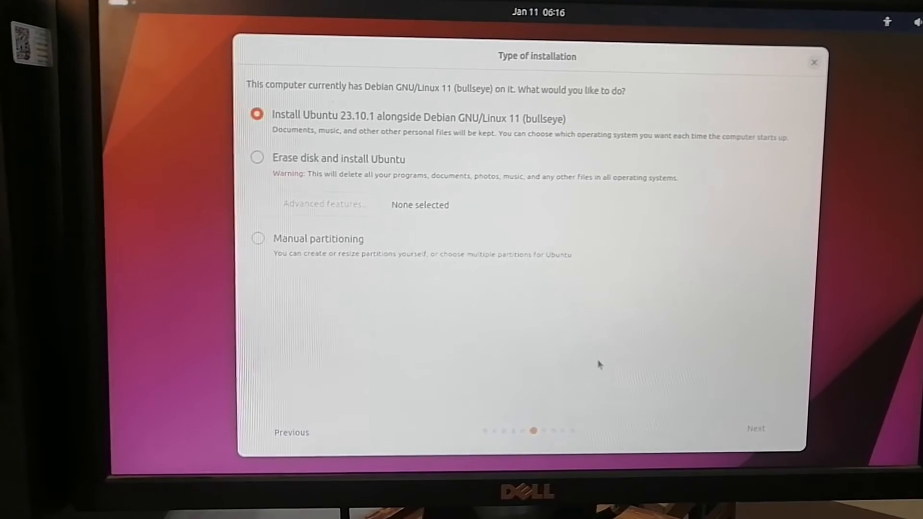
- Choose 'Erase disk and install Ubuntu' with LVM and proceed to the summary
click(247, 160)
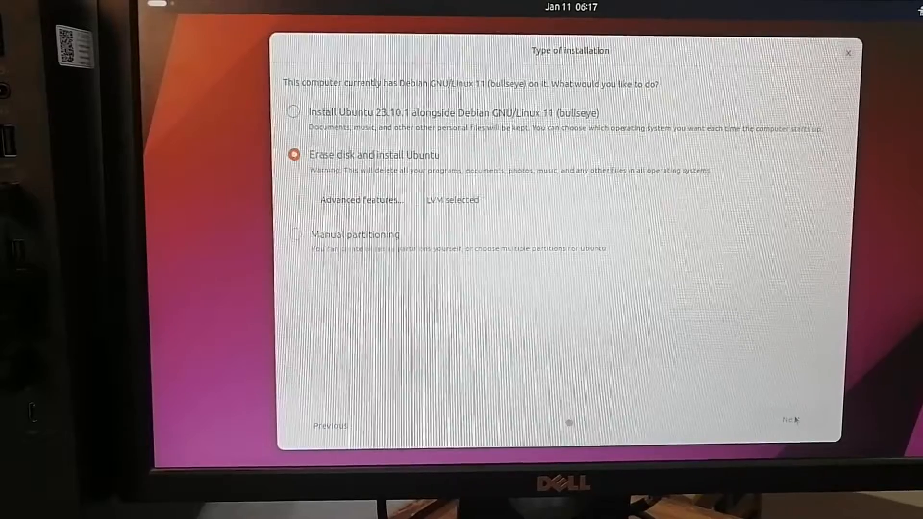
click(789, 420)
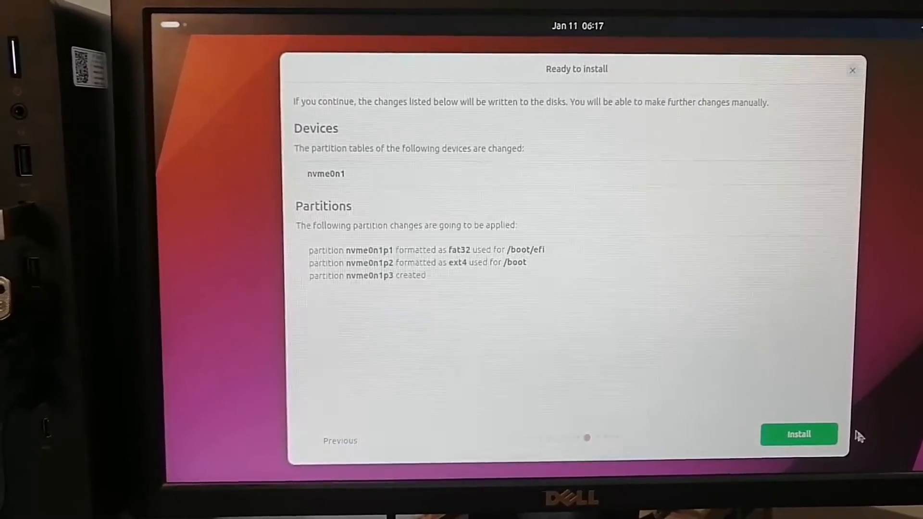
- Start the installation and set the timezone by clicking a location on the map
click(797, 434)
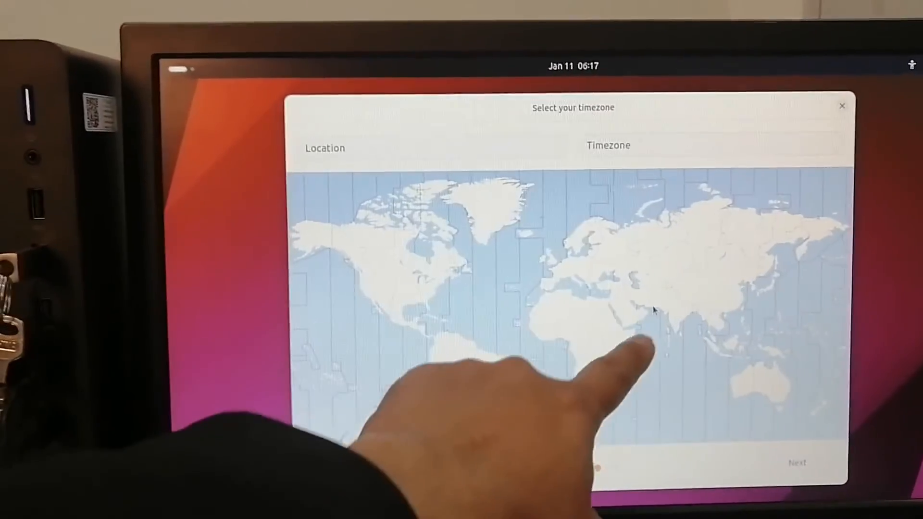
click(665, 336)
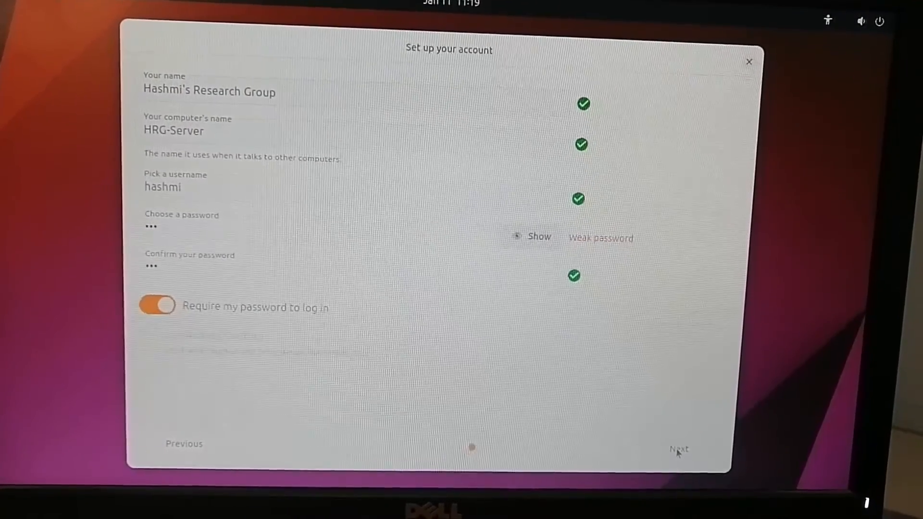
- Submit the name, computer name, username and password to finish installing
click(677, 449)
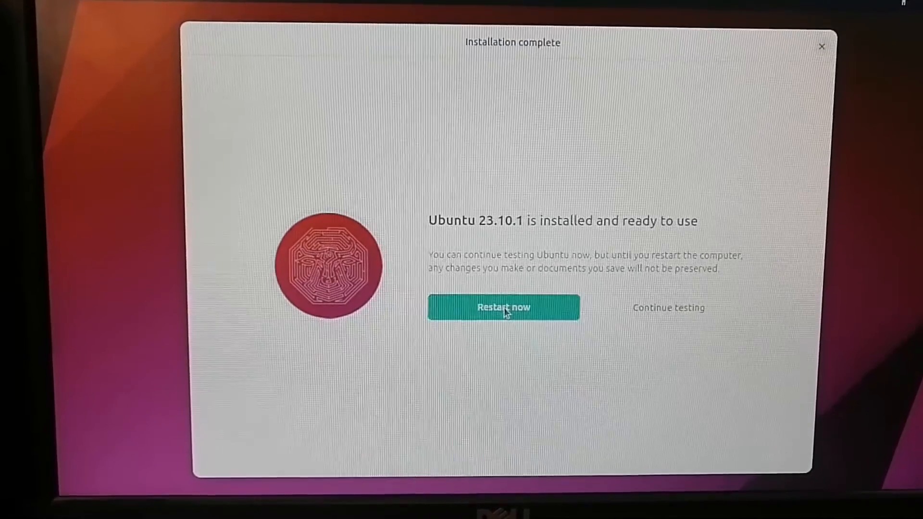
- Restart into the new system and select the user account at login
click(503, 307)
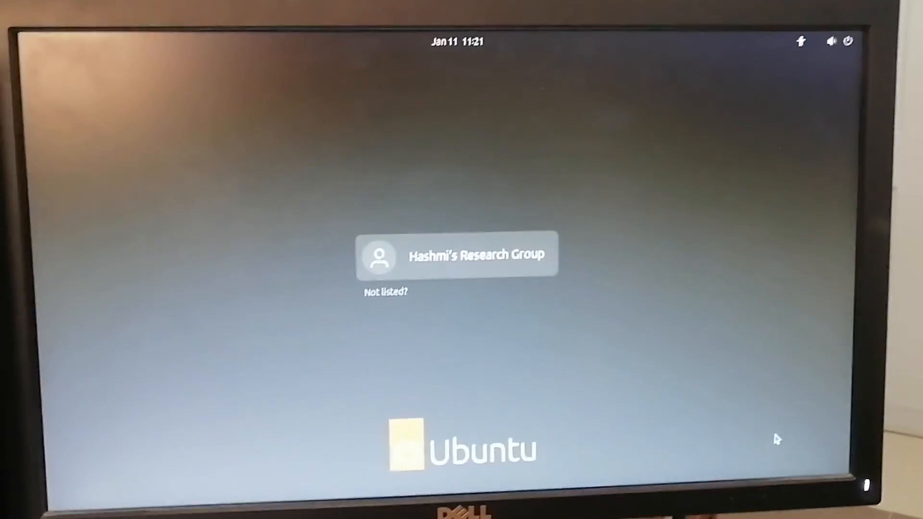
click(458, 255)
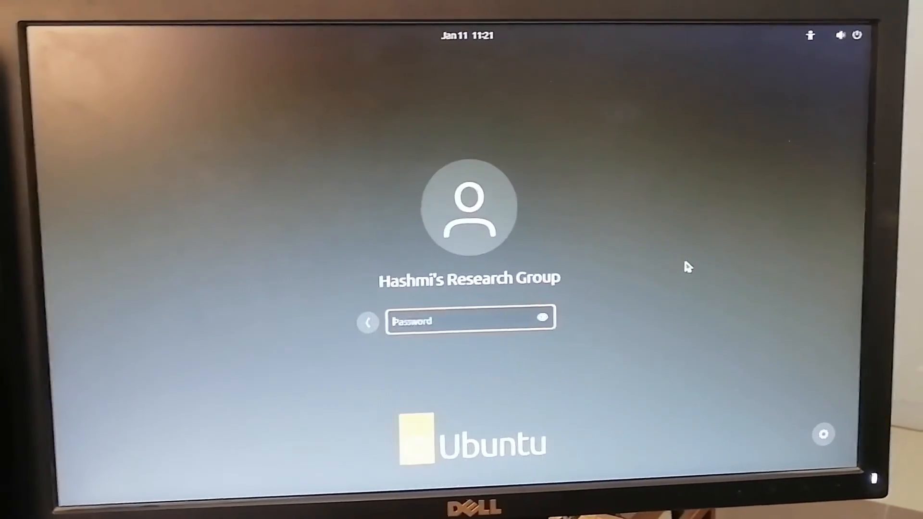